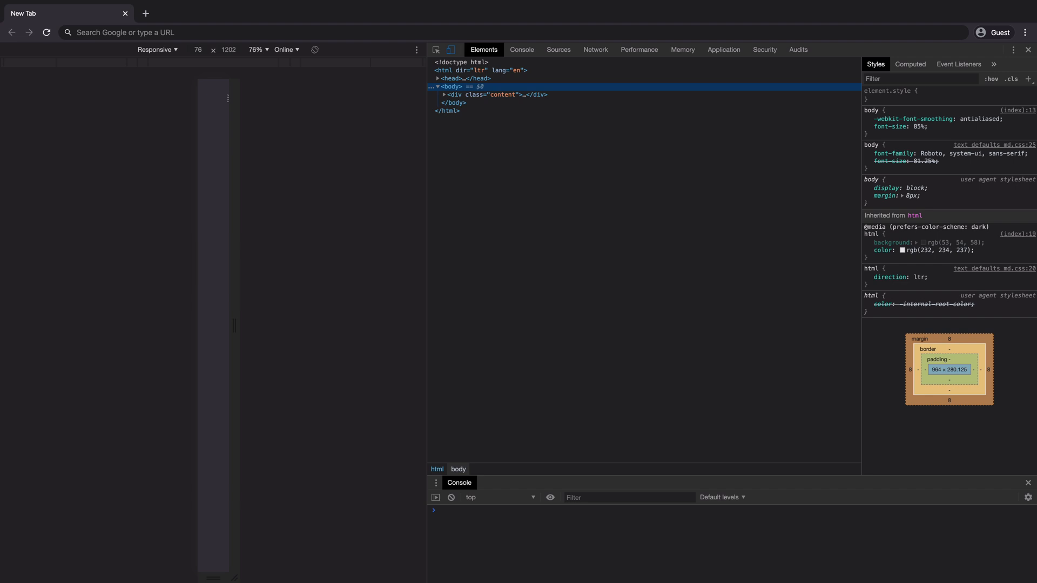
{"action": "mouse_move", "coordinate": [559, 83]}
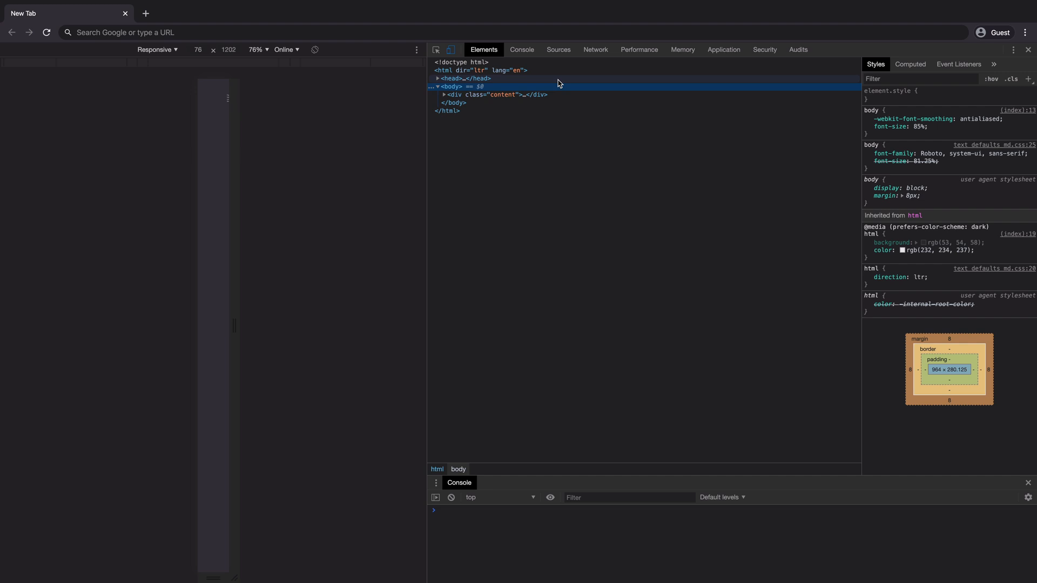
Switch DevTools from the Elements panel to the Sources panel.
{"action": "left_click", "coordinate": [558, 50]}
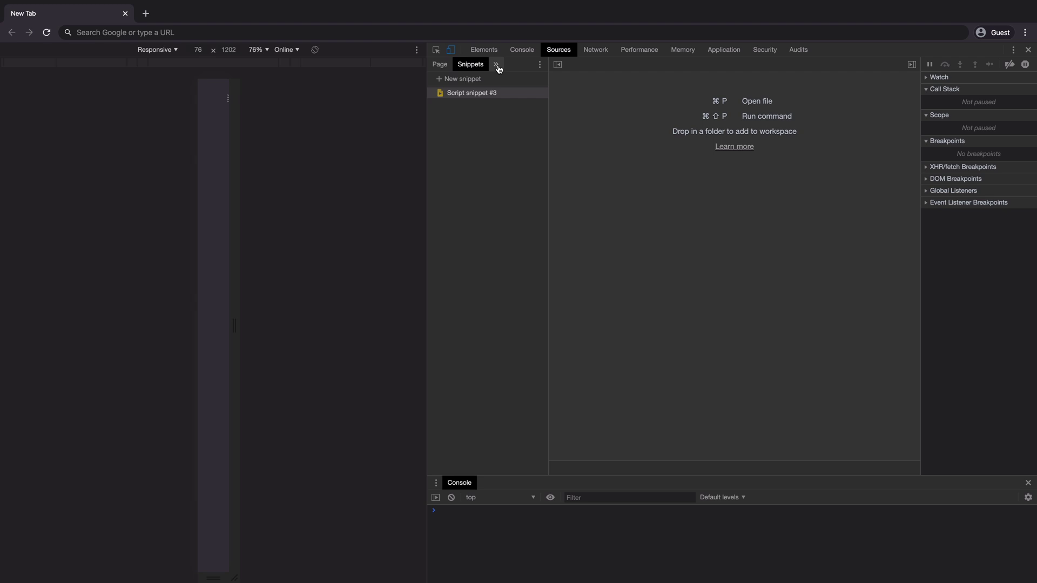
Show the Snippets list and add a new empty snippet, Script snippet #4.
{"action": "left_click", "coordinate": [470, 93]}
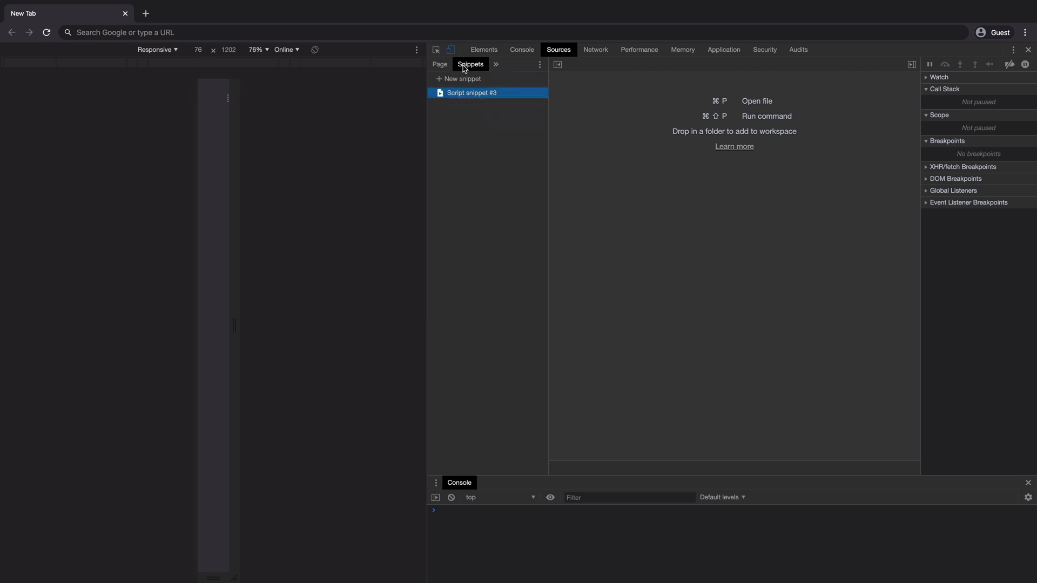
{"action": "left_click", "coordinate": [461, 79]}
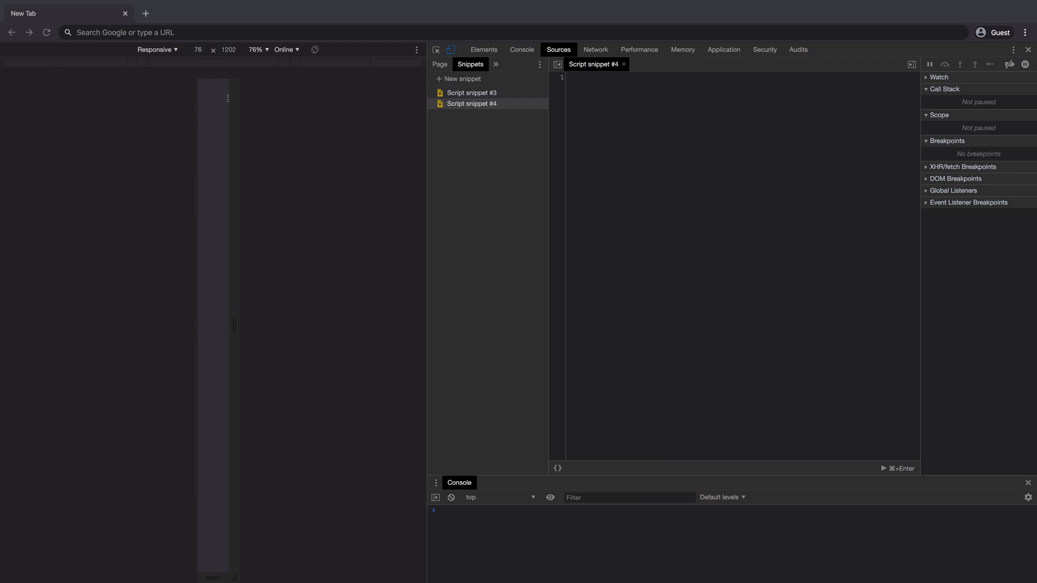
Write the userSalaries filter, run it, and expand the deeksha25 (3500) result.
{"action": "type", "text": "let userSalaries = ["}
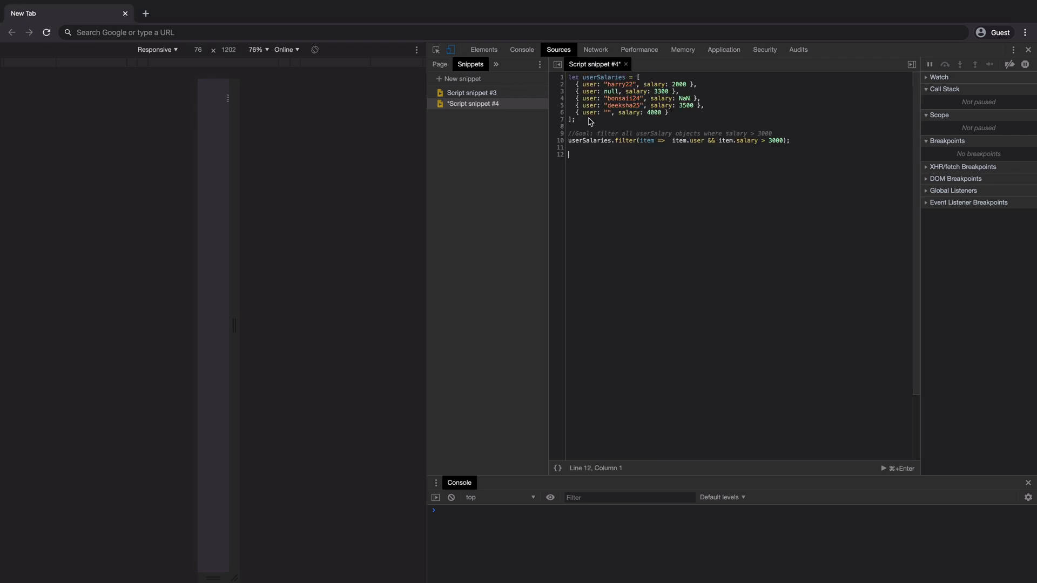
{"action": "mouse_move", "coordinate": [884, 473]}
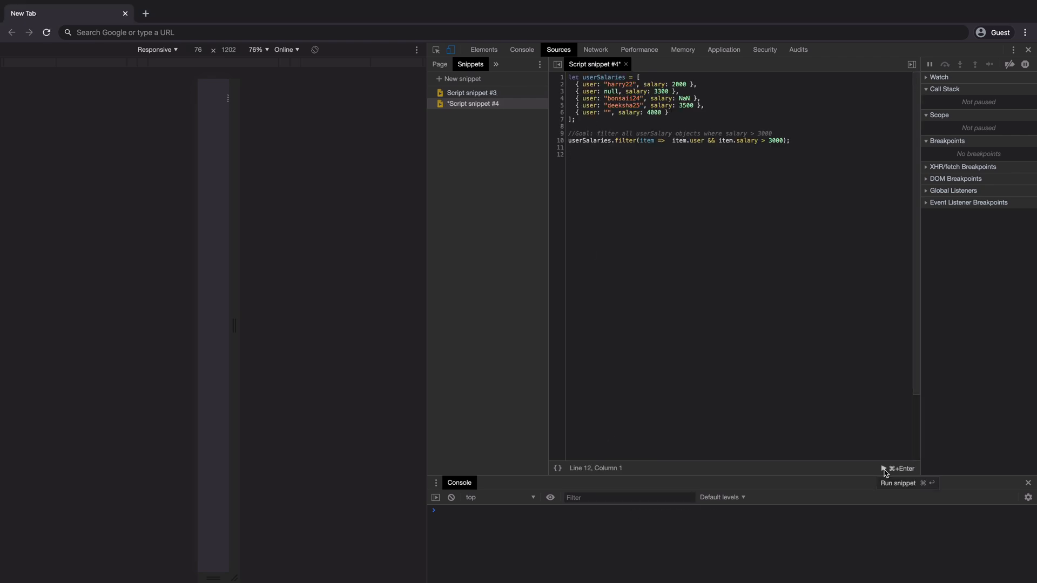
{"action": "left_click", "coordinate": [896, 482]}
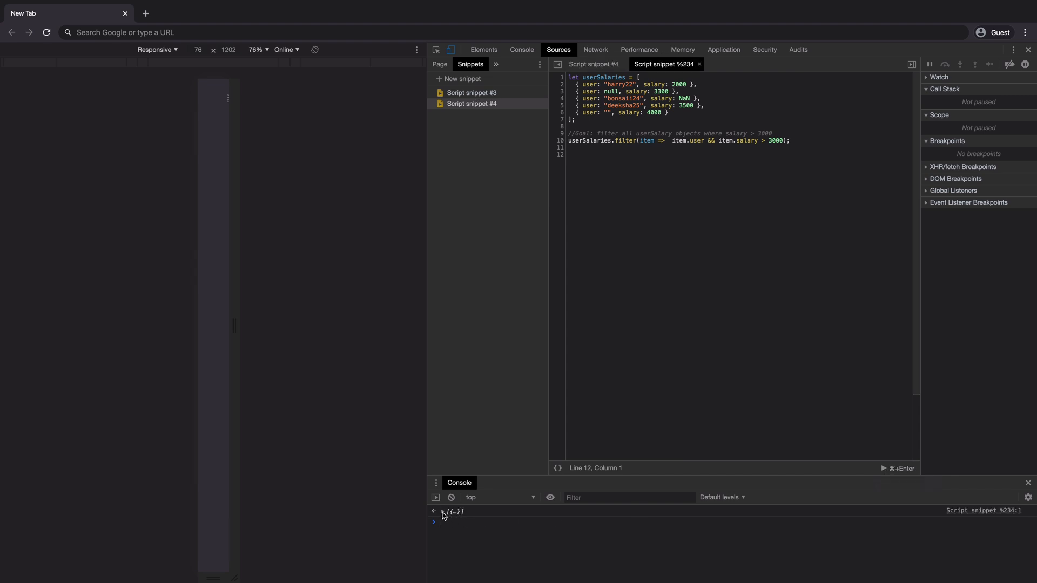
{"action": "left_click", "coordinate": [444, 511]}
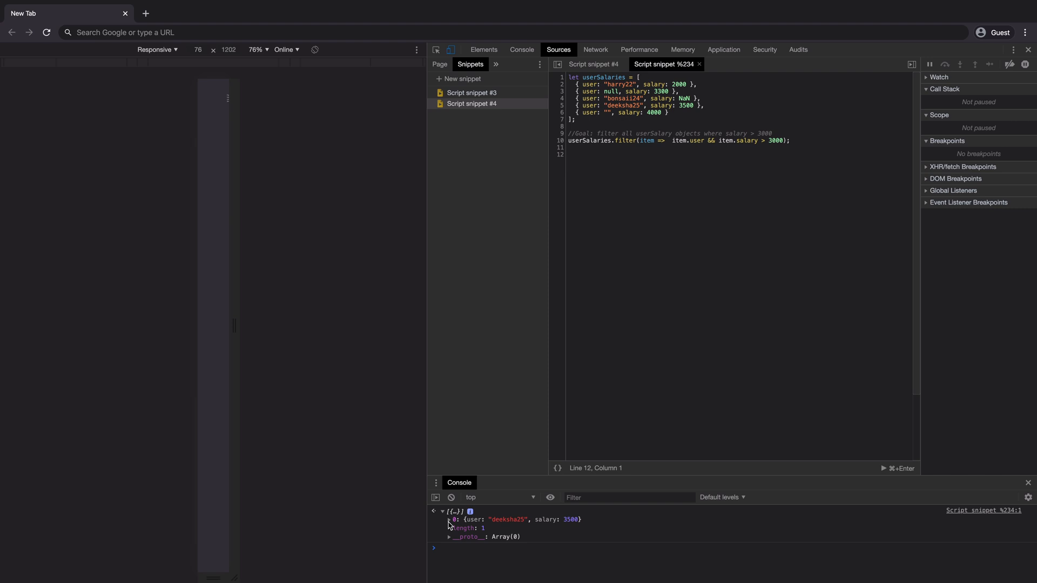
{"action": "left_click", "coordinate": [449, 519]}
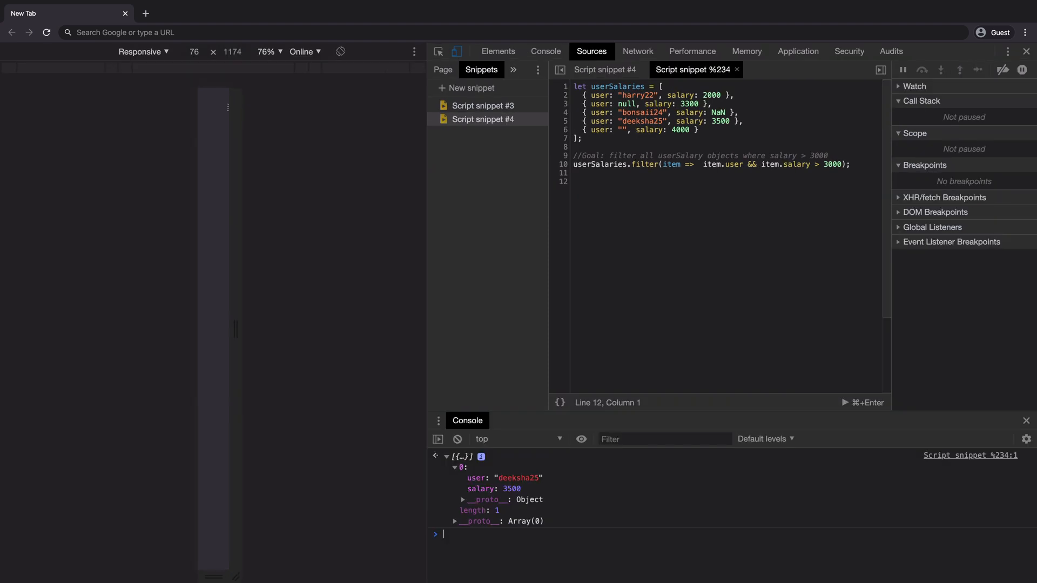
Rename Script snippet #4 to 'array-filter'.
{"action": "right_click", "coordinate": [482, 119]}
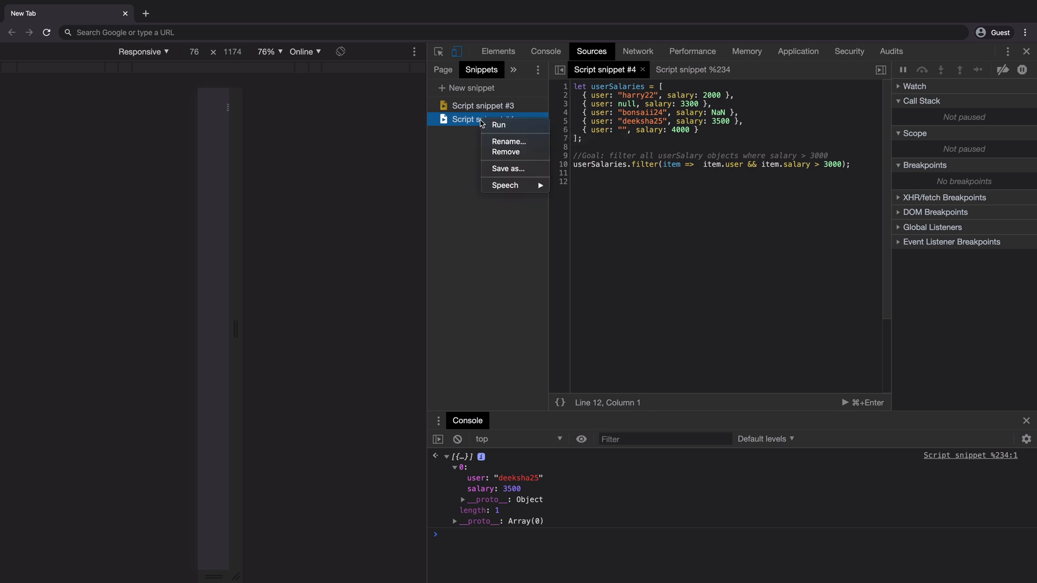
{"action": "left_click", "coordinate": [505, 144]}
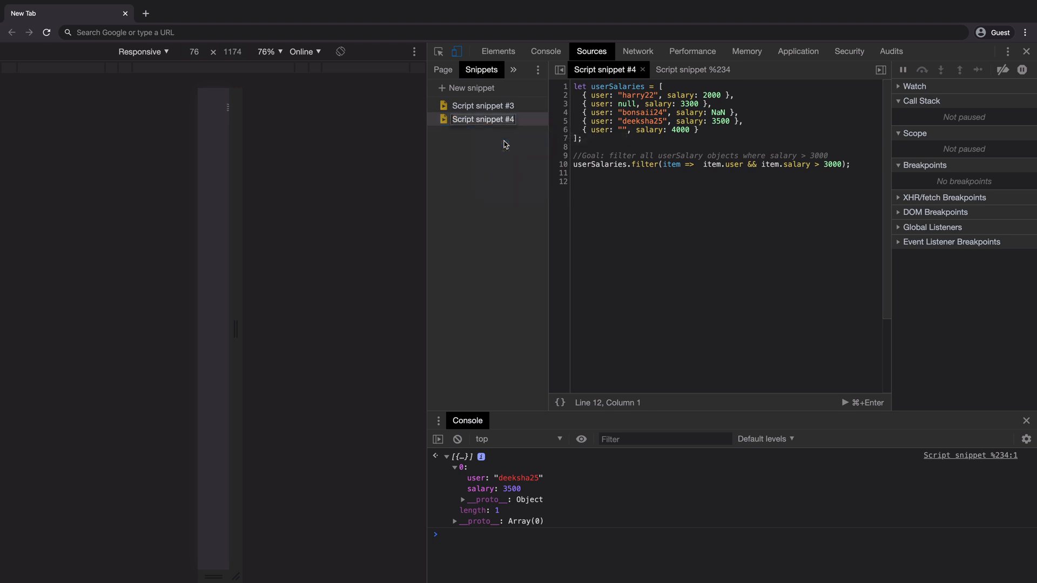
{"action": "type", "text": "array-filter"}
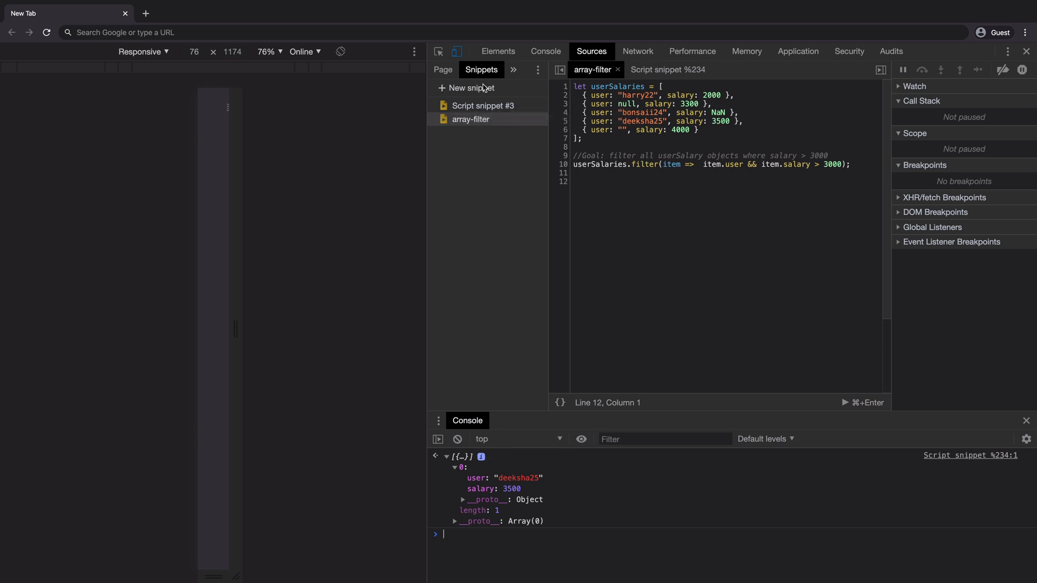
Create a snippet containing console.log('hello'), then select the array-filter snippet.
{"action": "left_click", "coordinate": [470, 88]}
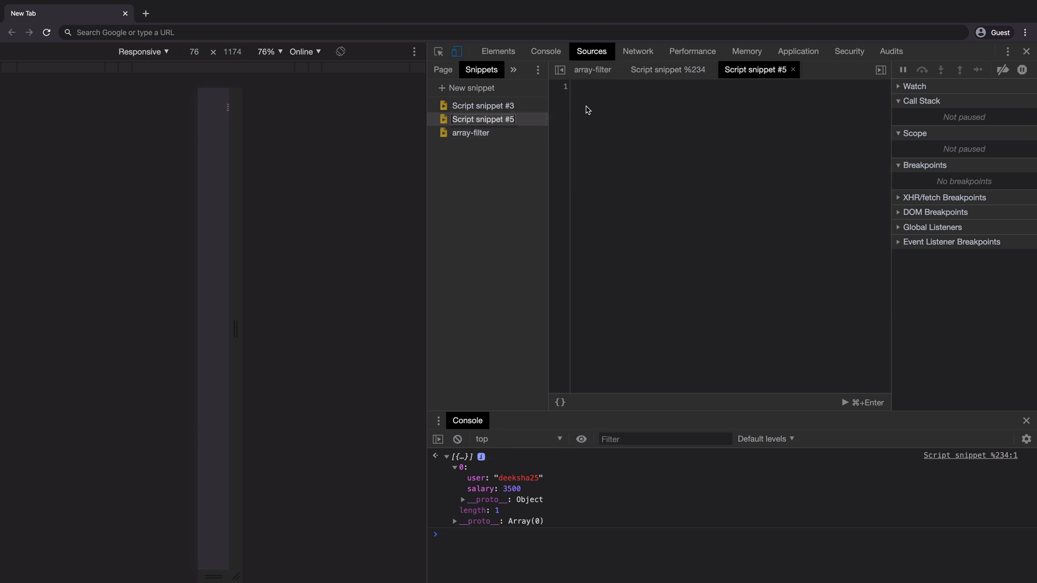
{"action": "type", "text": "console.log('hello')"}
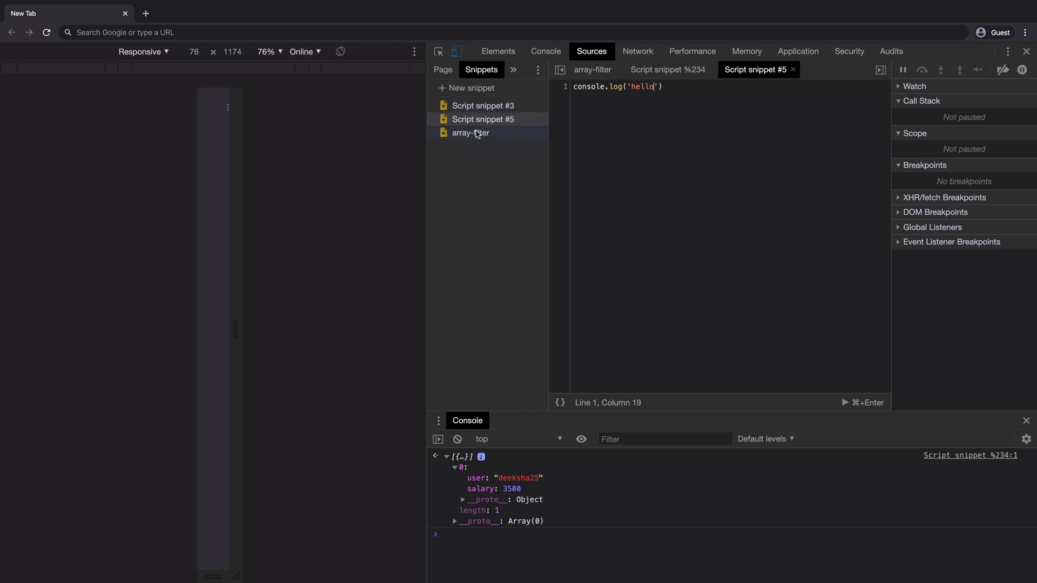
{"action": "left_click", "coordinate": [470, 133]}
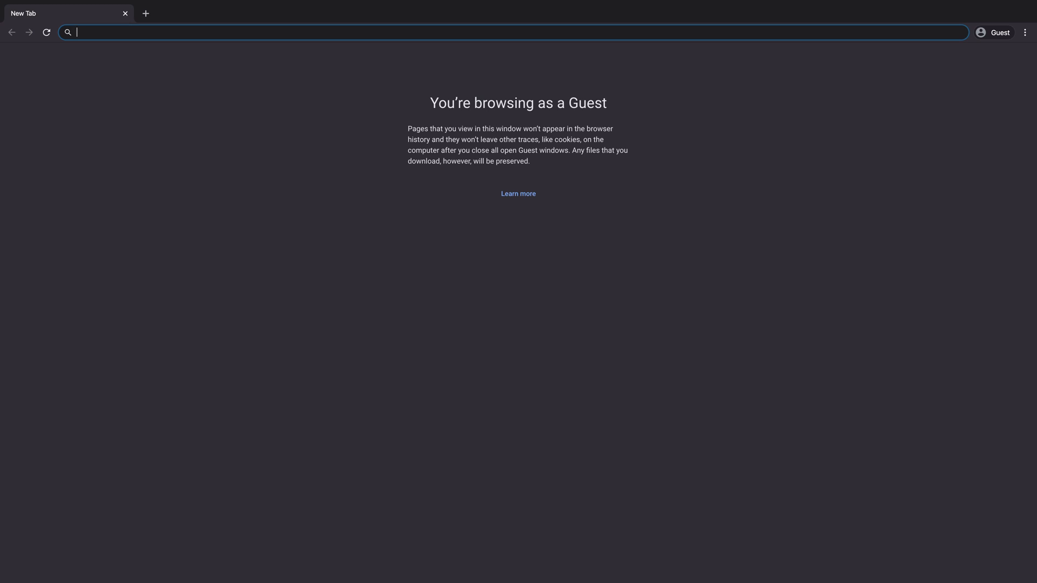
Reopen DevTools with F12.
{"action": "key", "text": "F12"}
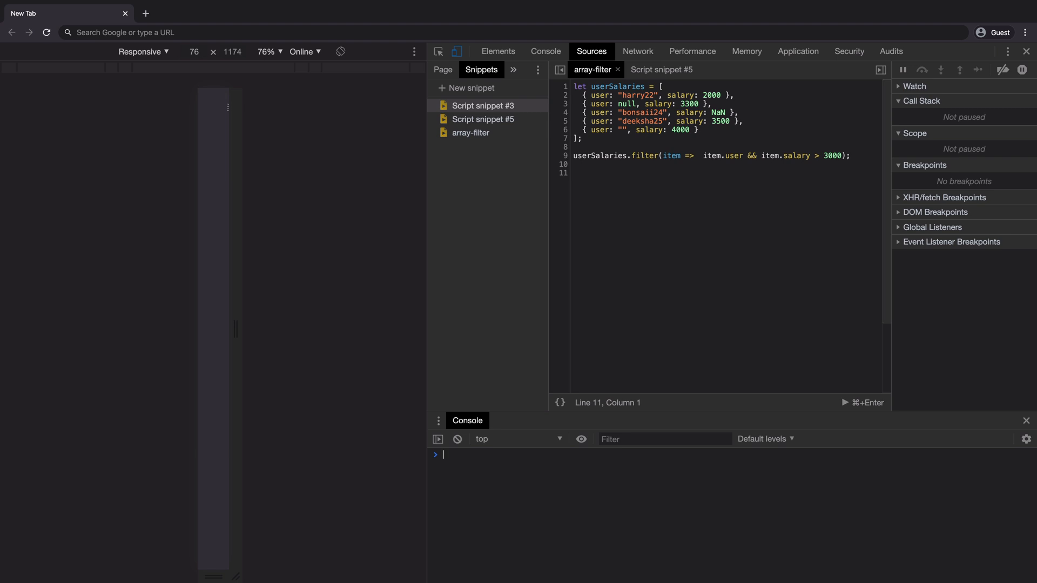
Open the context menu for the array-filter snippet.
{"action": "right_click", "coordinate": [470, 133]}
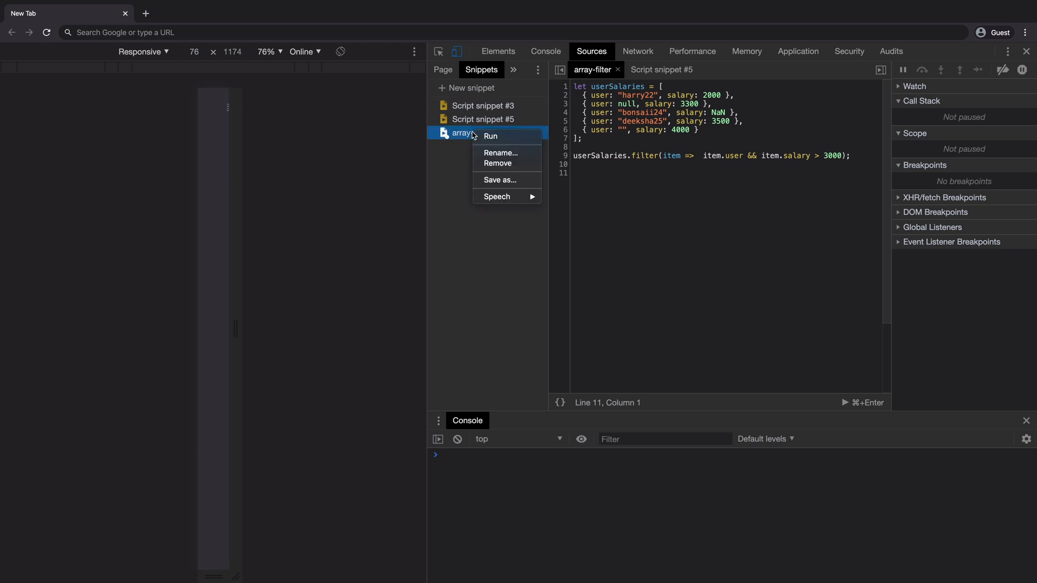
{"action": "mouse_move", "coordinate": [500, 157]}
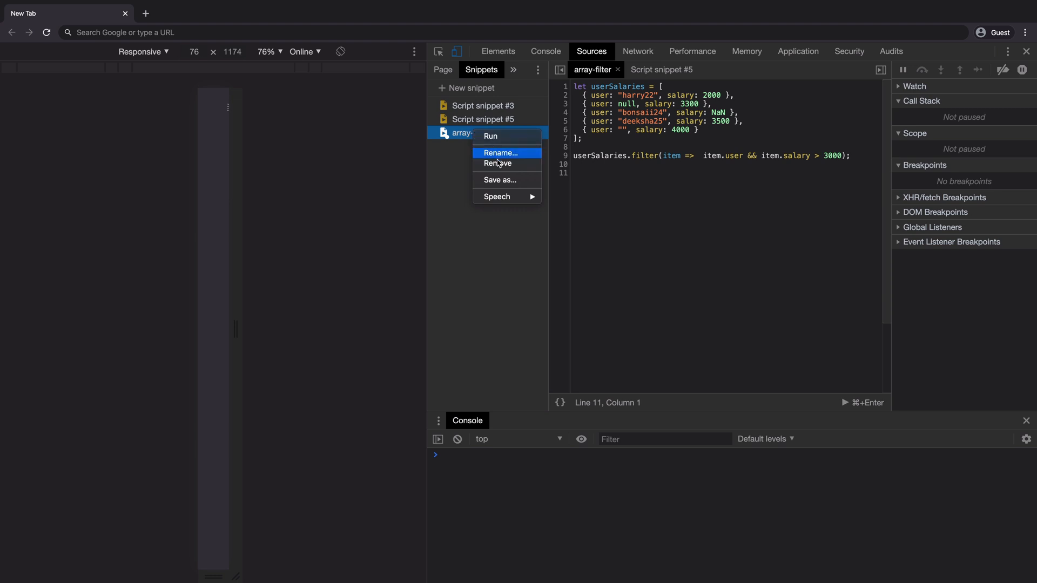